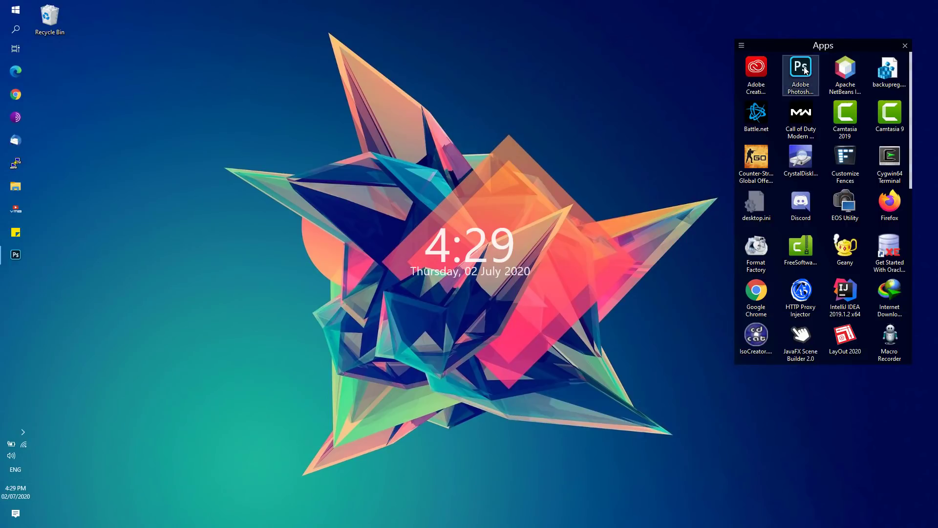
- Launch Adobe Photoshop from the Start menu apps list
left_click(800, 66)
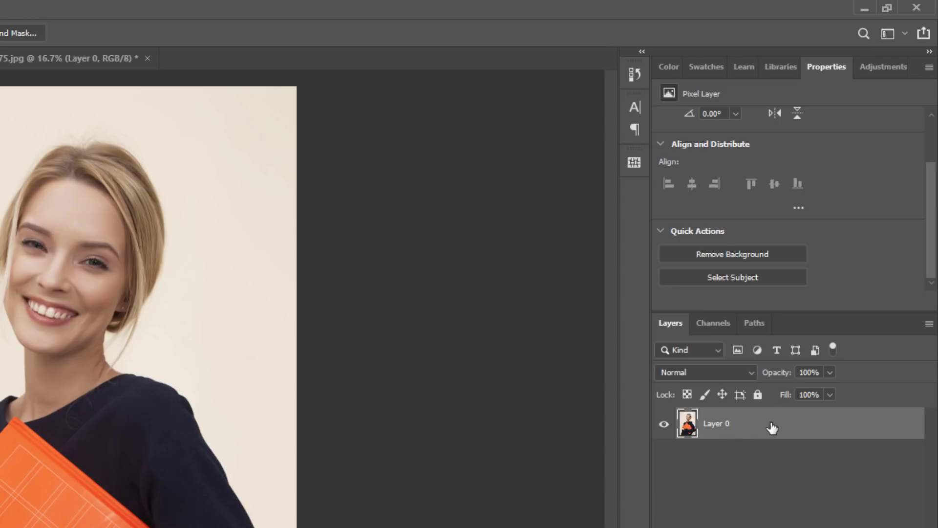
mouse_move(760, 432)
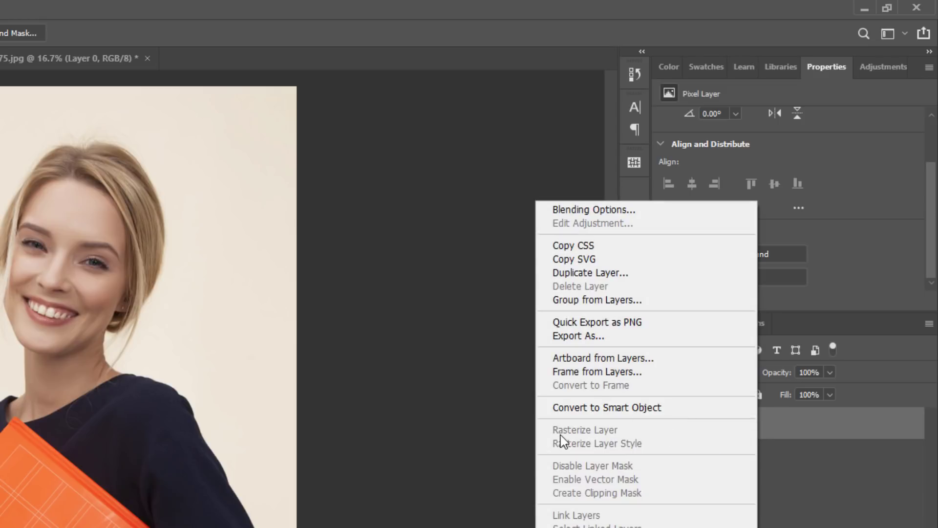
mouse_move(608, 419)
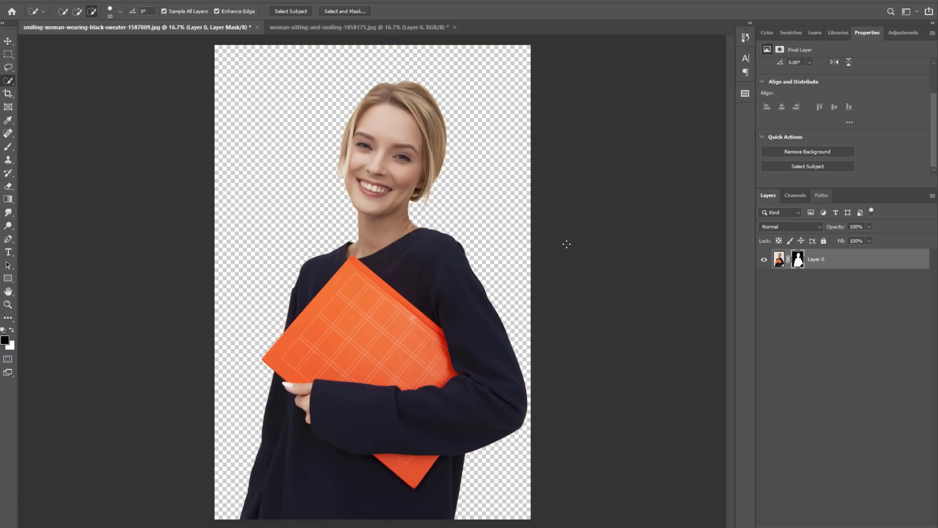
mouse_move(565, 245)
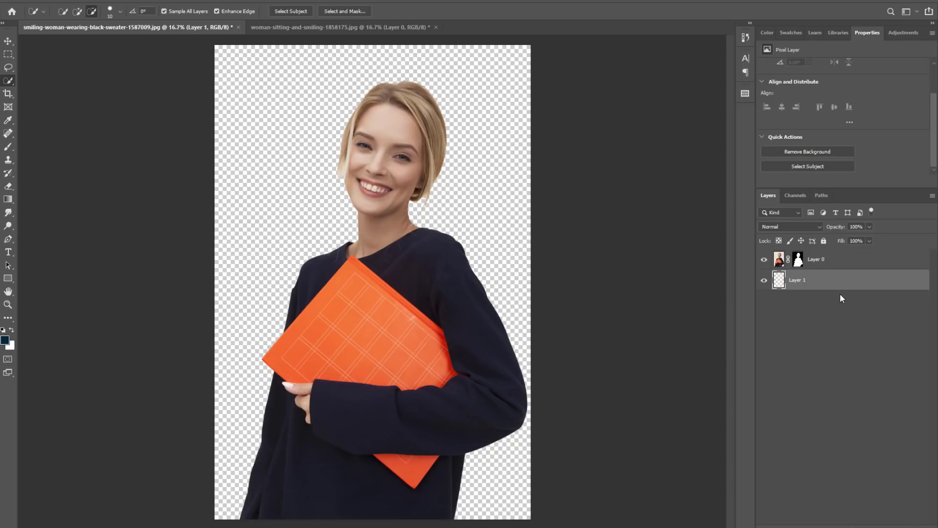
- Switch to the curly-haired woman's photo (woman sitting and smiling) document
left_click(797, 280)
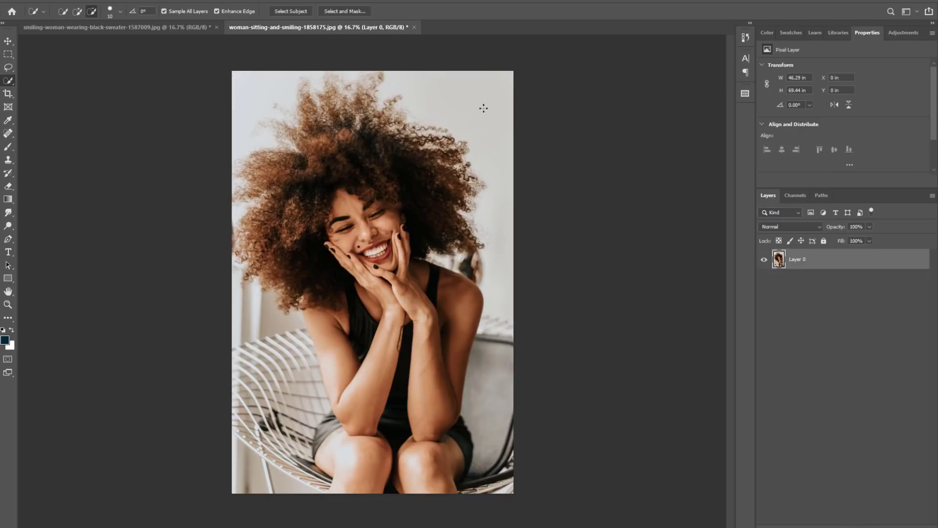
mouse_move(369, 178)
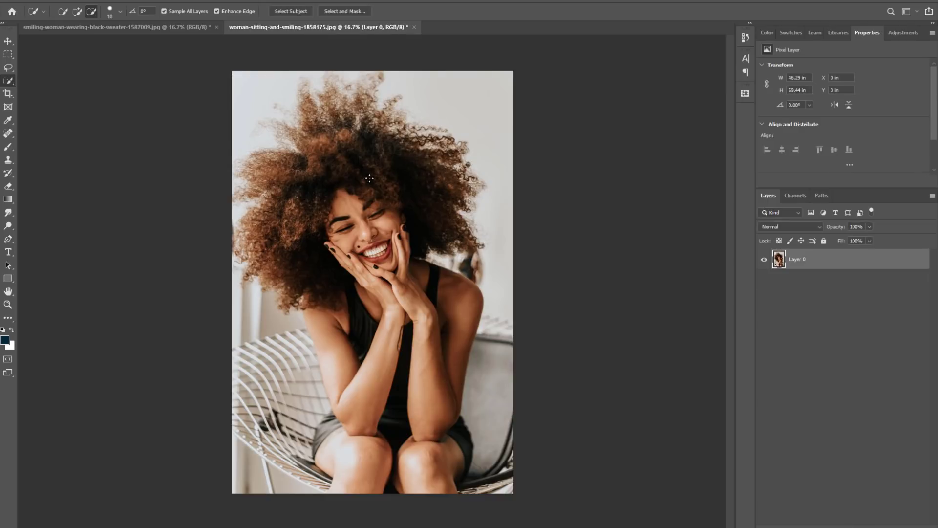
mouse_move(342, 385)
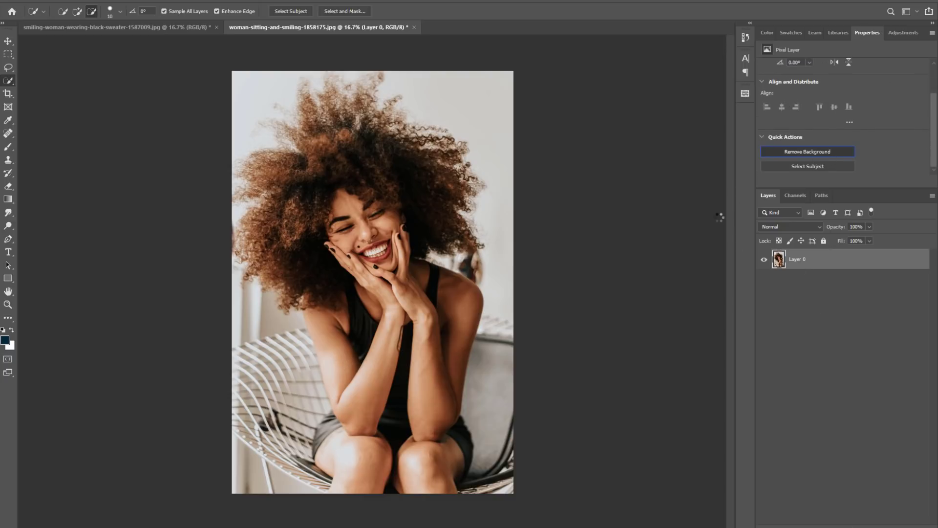
left_click(807, 151)
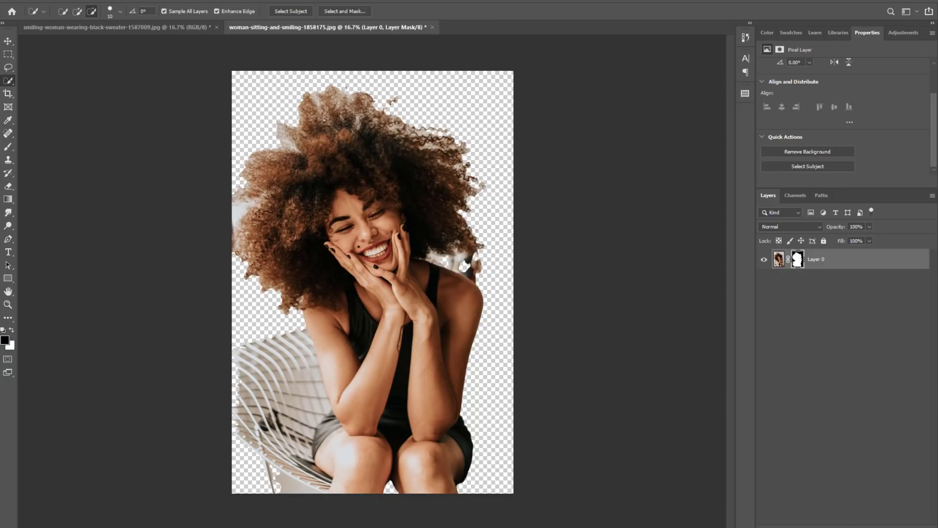
mouse_move(307, 371)
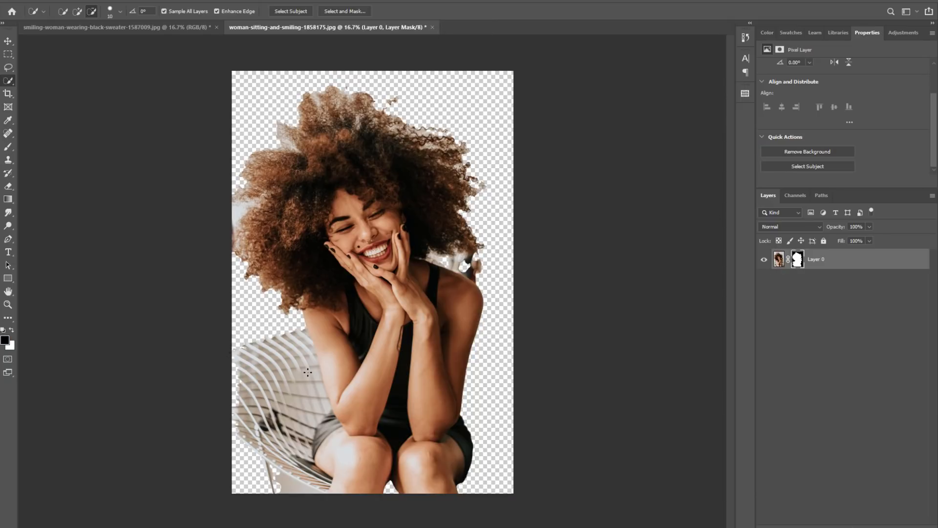
mouse_move(309, 386)
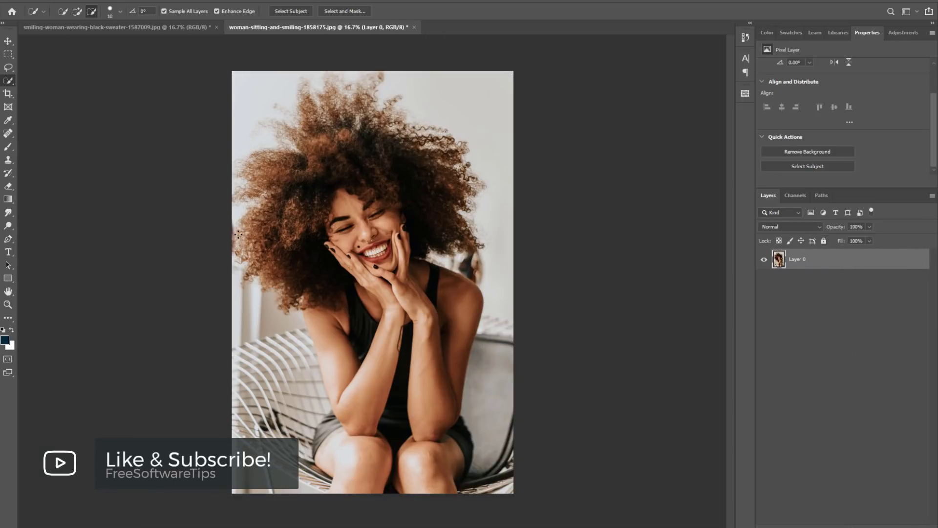
mouse_move(8, 82)
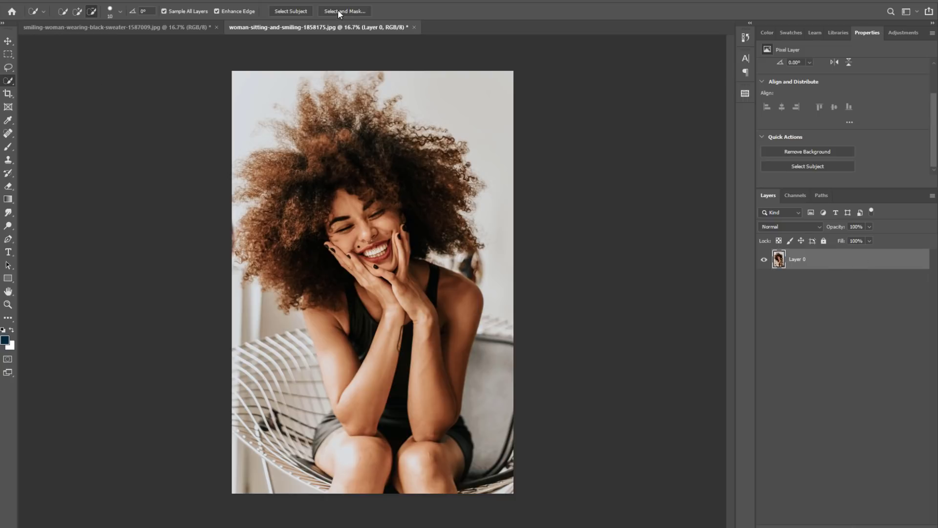
- Open Select and Mask and set the overlay preview colour to red after briefly trying white
left_click(344, 11)
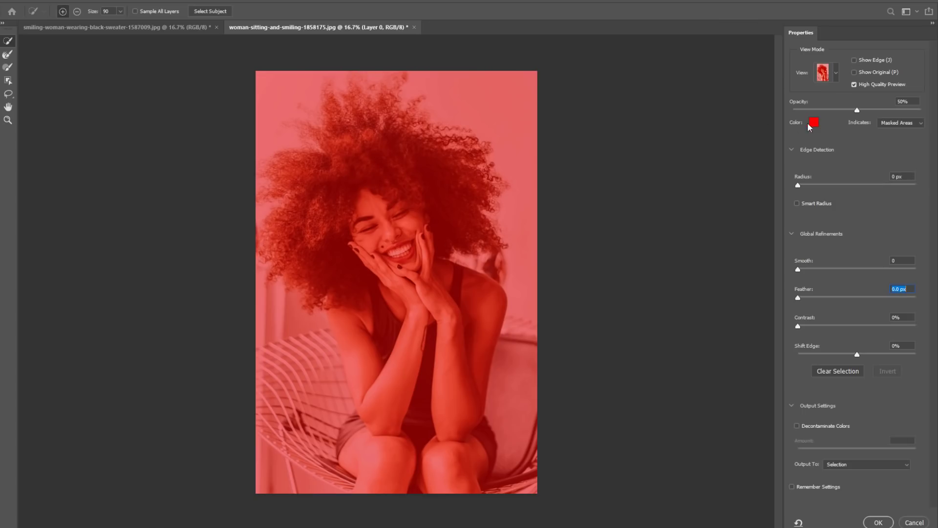
left_click(813, 122)
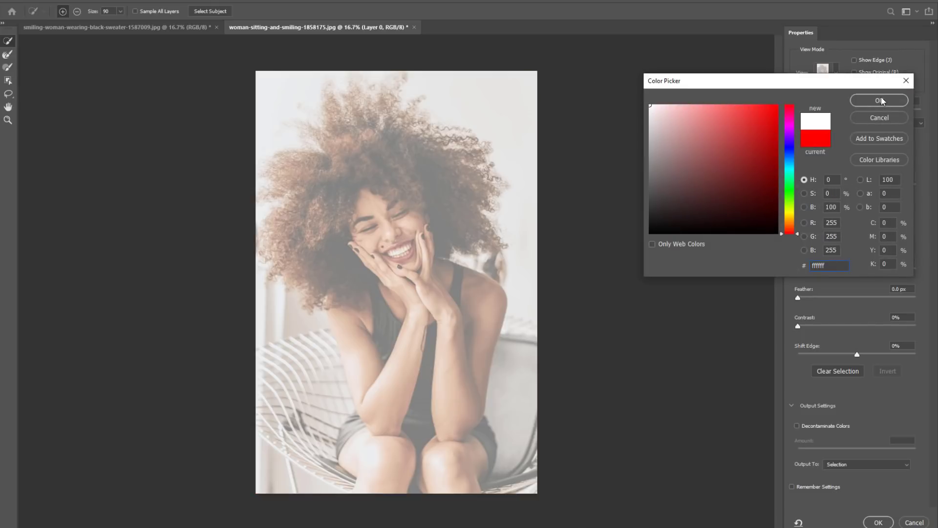
left_click(879, 99)
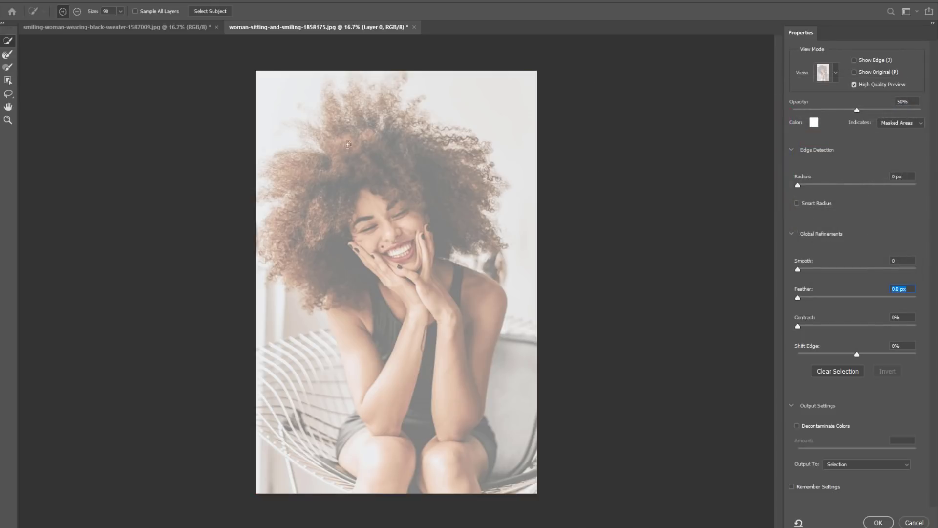
mouse_move(293, 235)
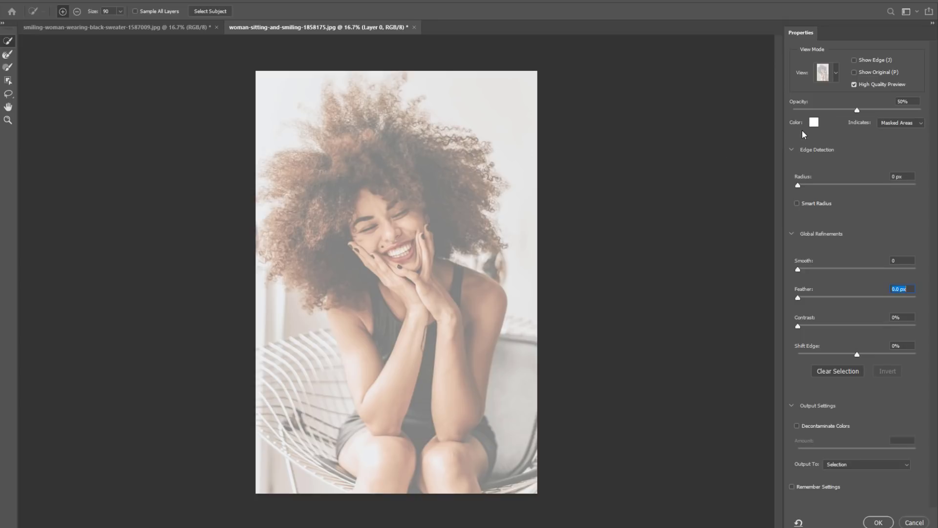
left_click(813, 122)
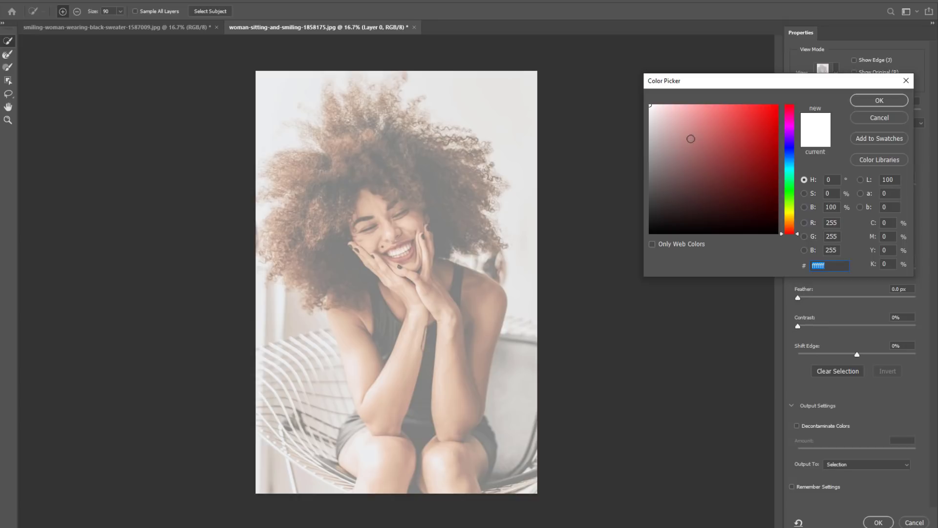
left_click(835, 72)
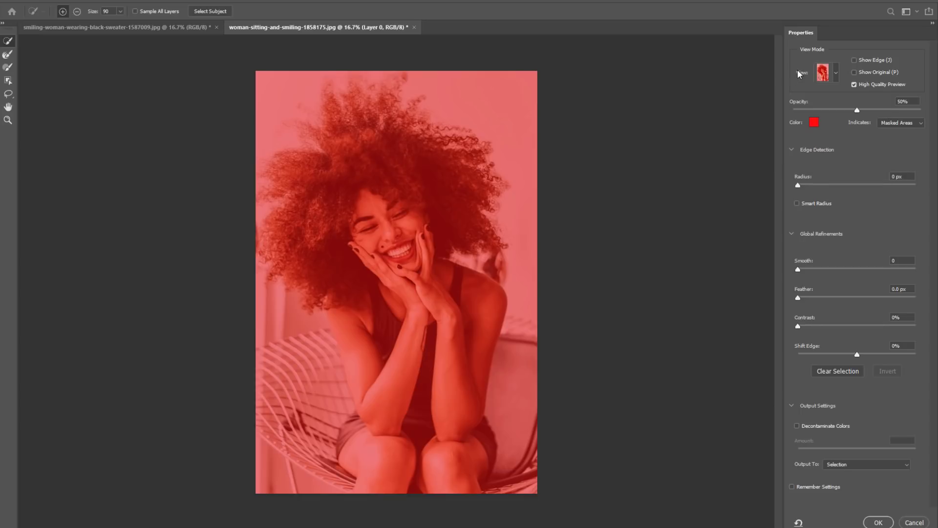
mouse_move(369, 157)
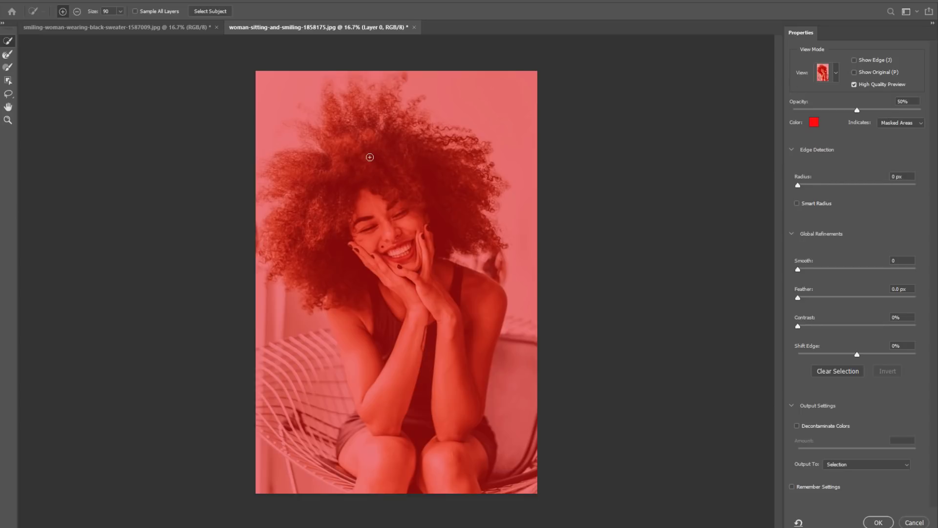
mouse_move(348, 168)
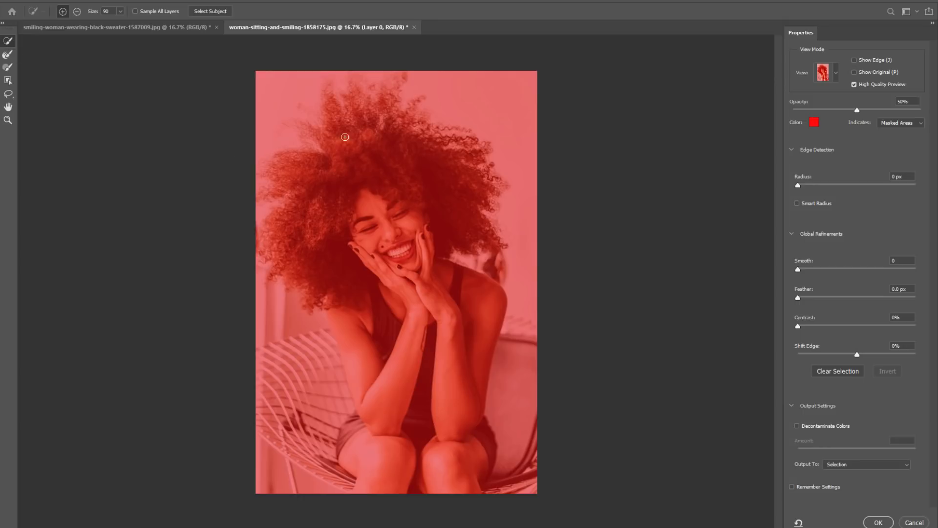
mouse_move(375, 194)
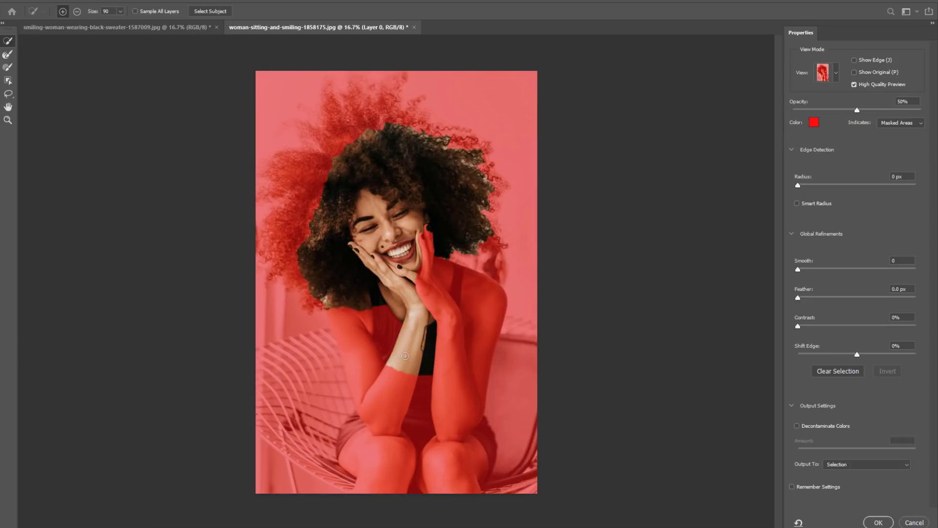
- Paint the woman's arm, torso and lower body into the selection with Quick Selection
left_click_drag(405, 356, 366, 318)
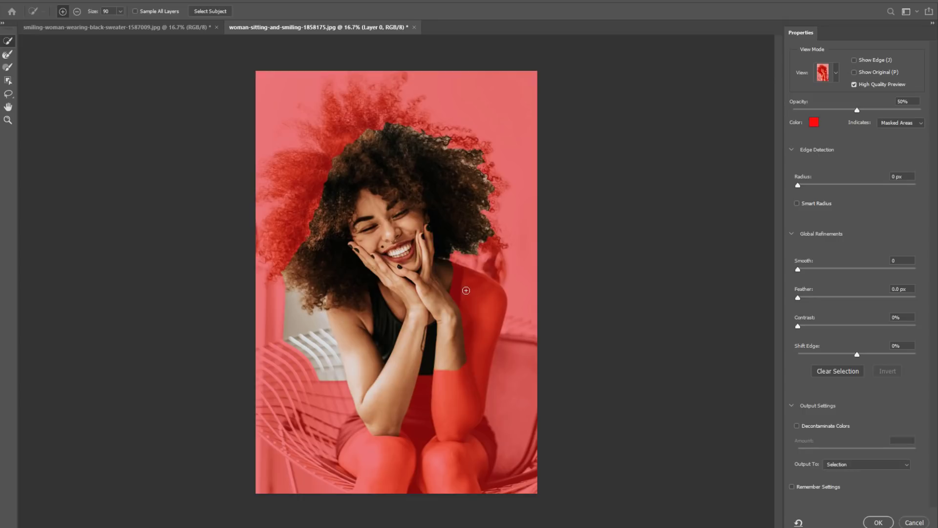
left_click_drag(466, 290, 440, 399)
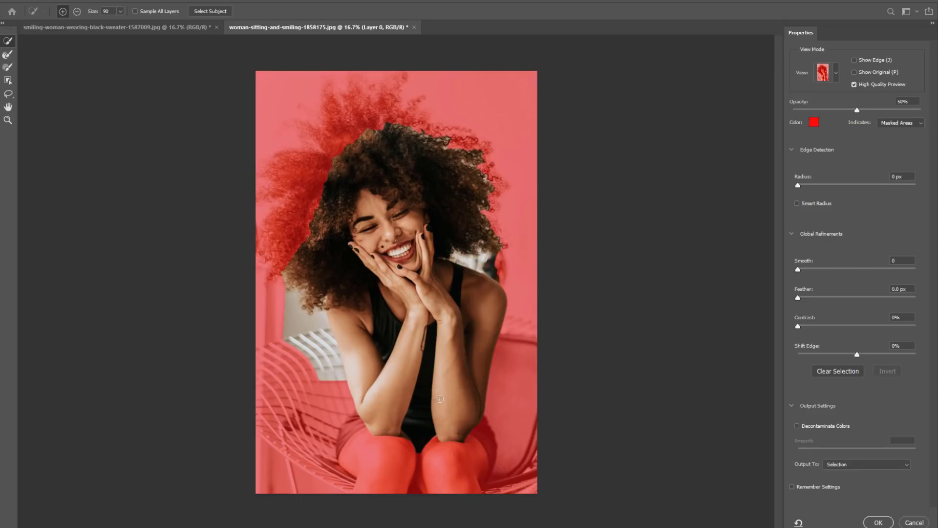
left_click_drag(440, 399, 412, 429)
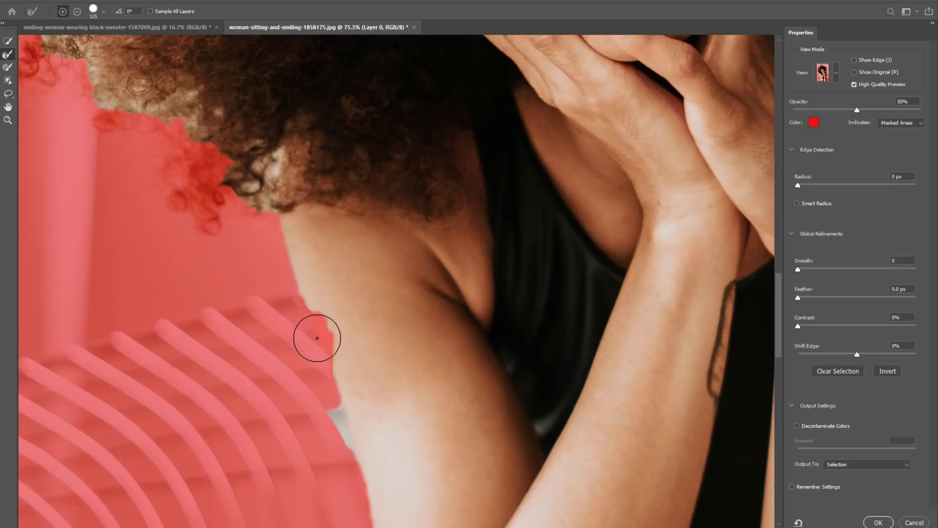
- Refine the shoulder edge and the curly hair strands with the Refine Edge Brush
left_click_drag(317, 339, 302, 316)
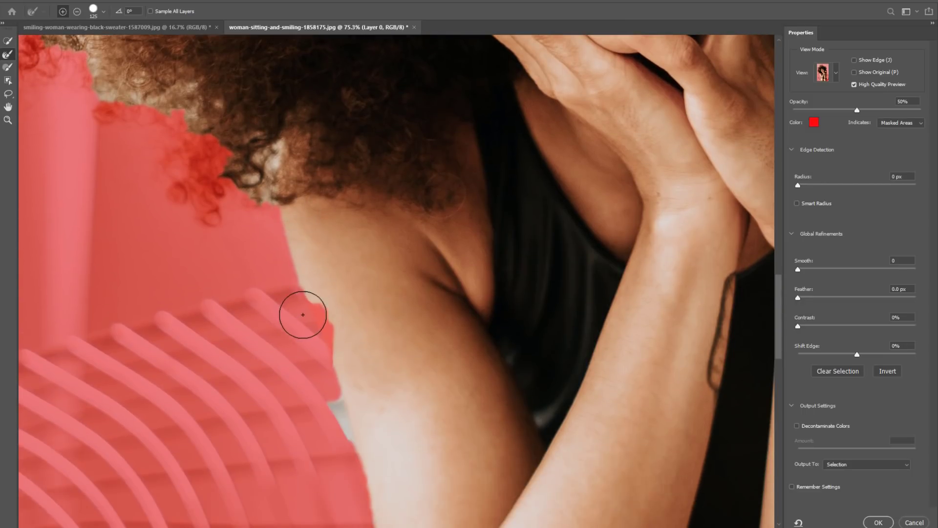
key("space")
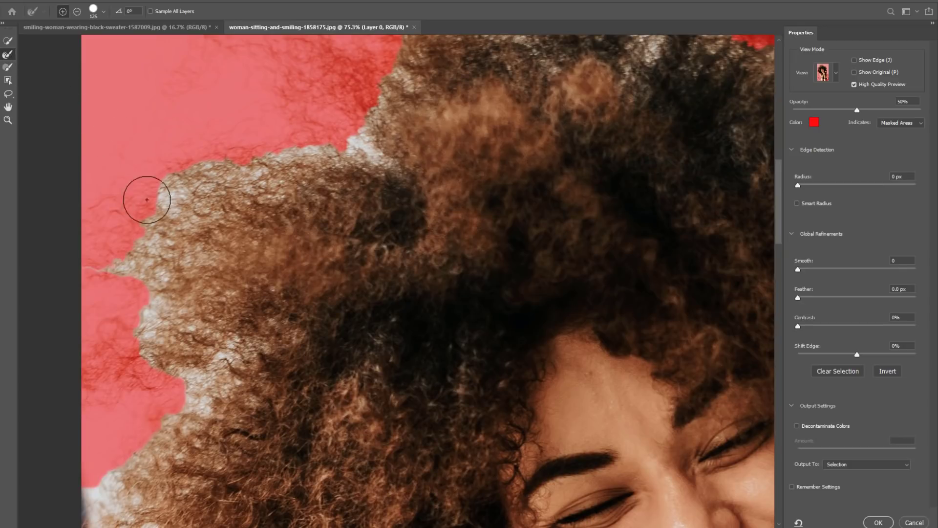
left_click(94, 11)
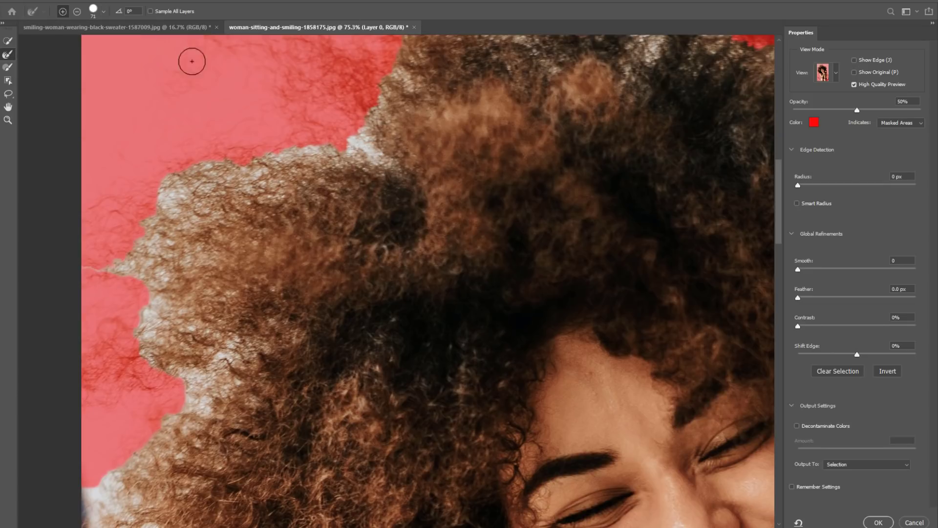
left_click(93, 11)
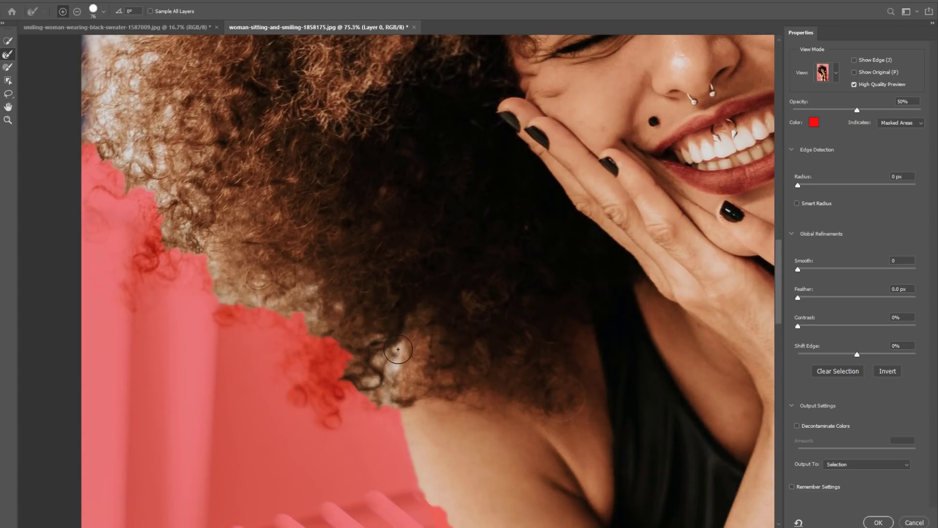
left_click_drag(398, 349, 223, 308)
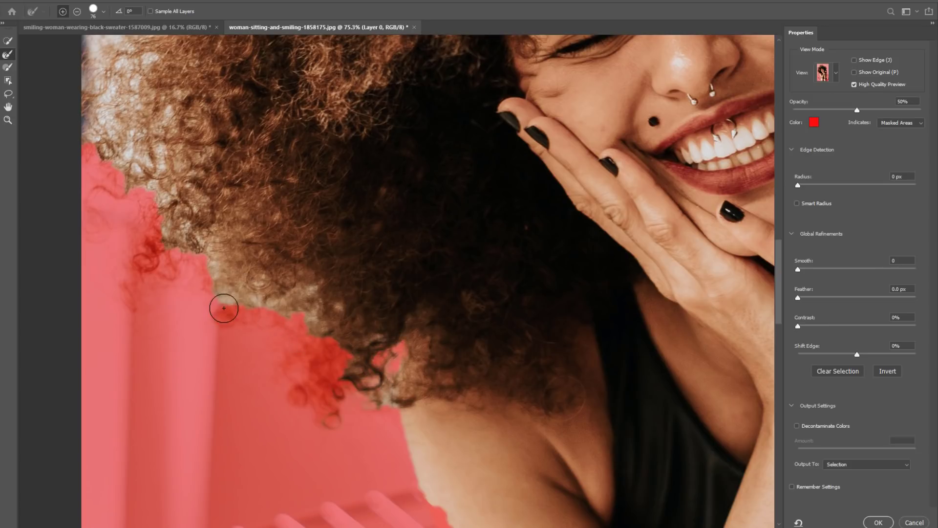
left_click_drag(224, 308, 171, 202)
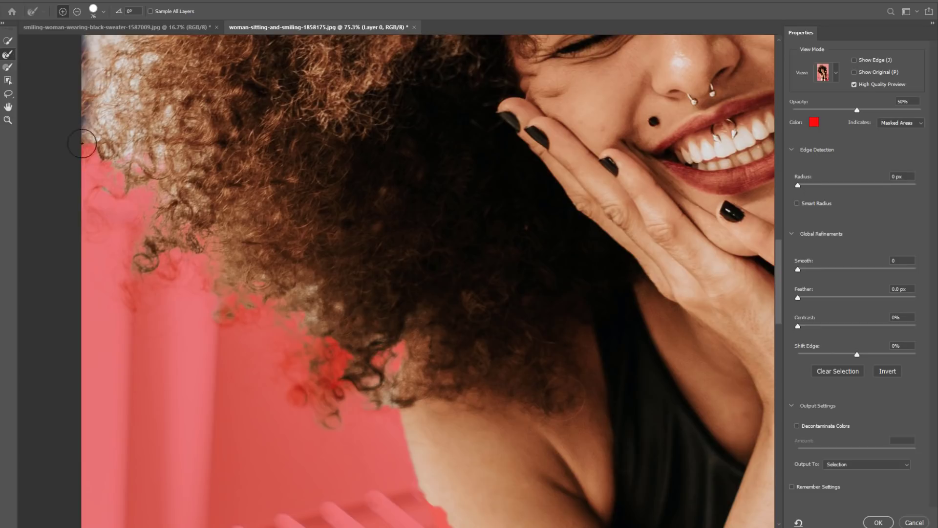
left_click_drag(81, 144, 293, 329)
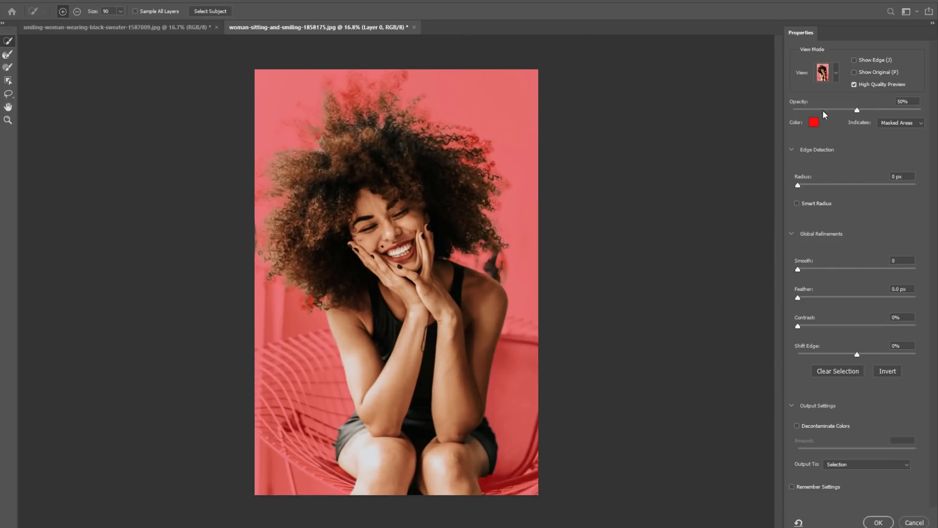
- Set overlay opacity to 79%, Smooth to 4 and Feather to 0.7 px
left_click_drag(857, 109, 841, 109)
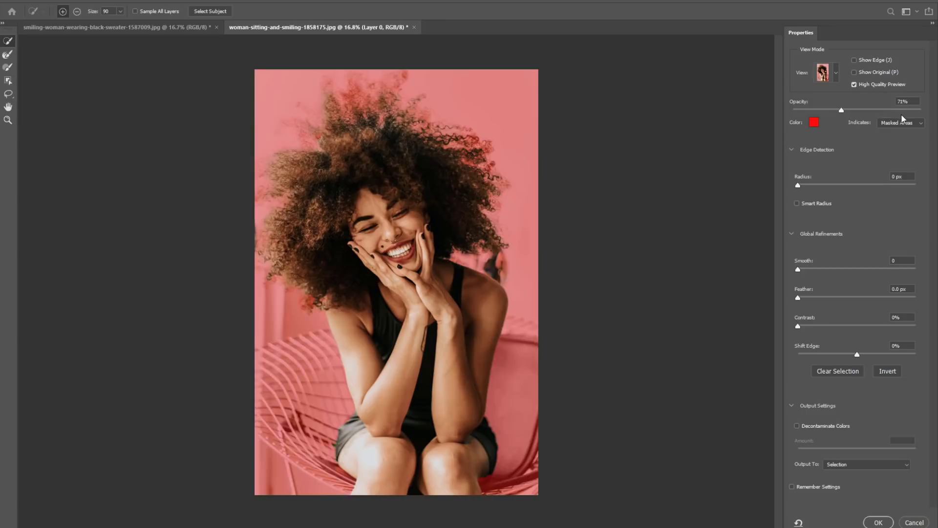
left_click_drag(841, 110, 895, 110)
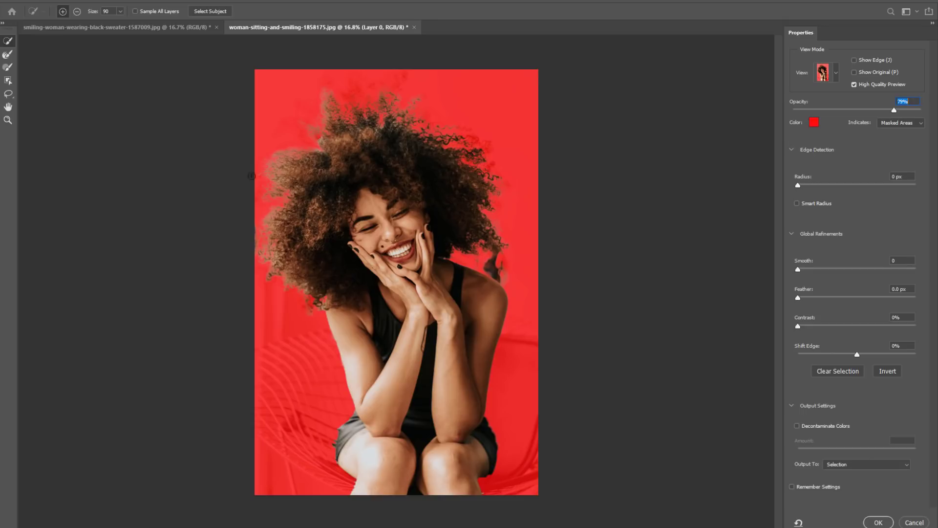
mouse_move(352, 220)
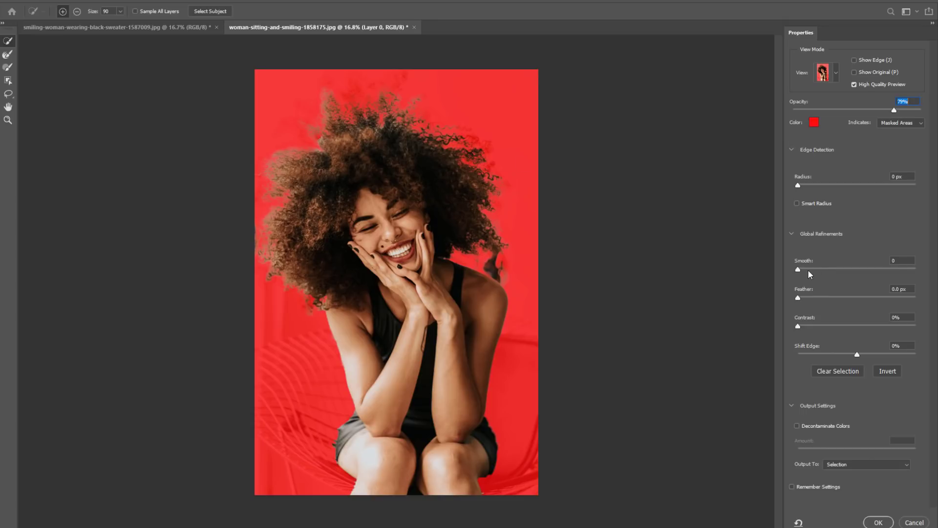
left_click_drag(798, 269, 805, 270)
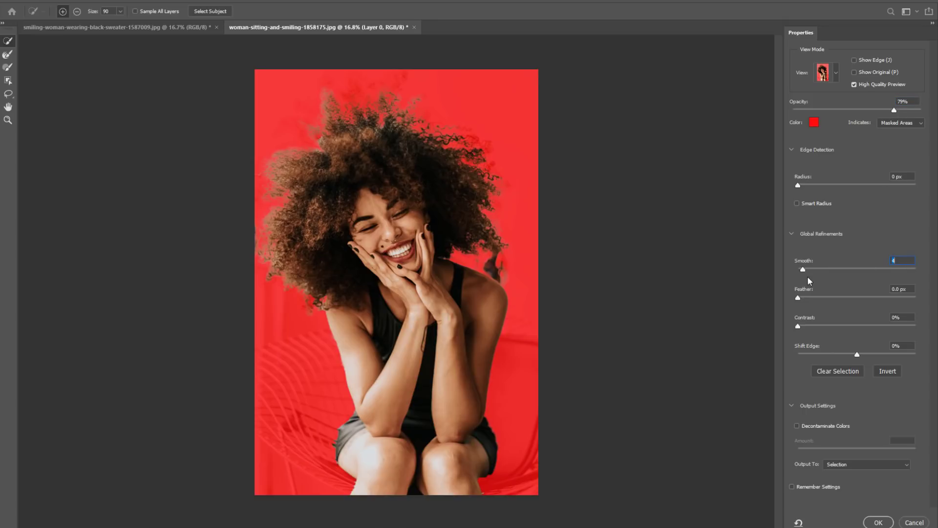
left_click_drag(797, 298, 802, 298)
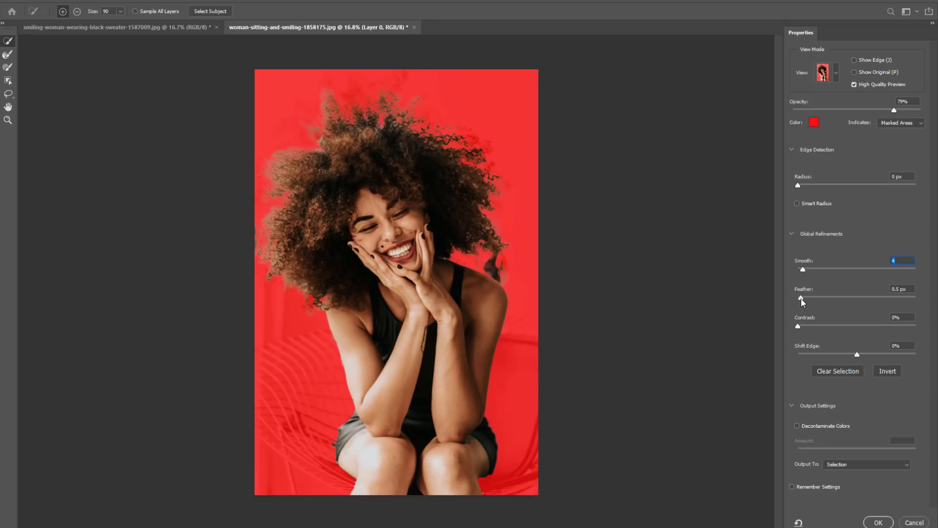
left_click(900, 288)
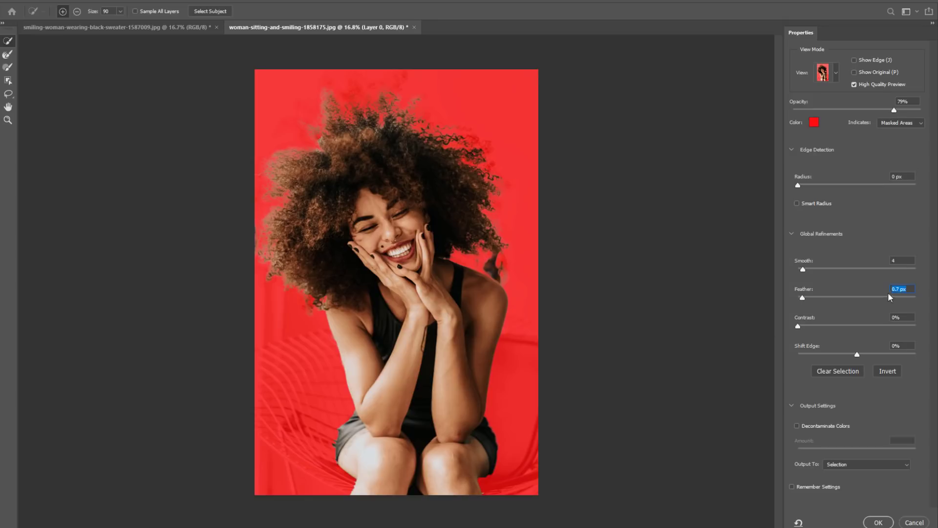
mouse_move(325, 122)
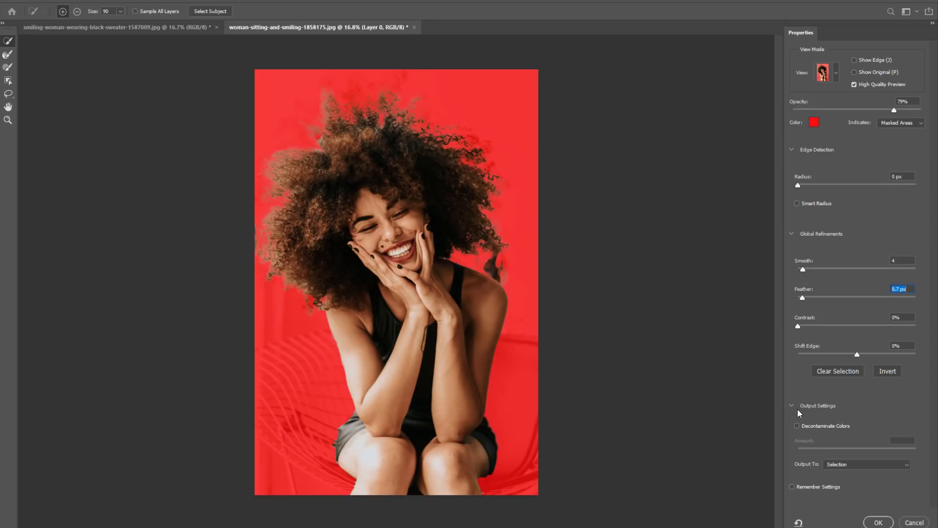
mouse_move(812, 411)
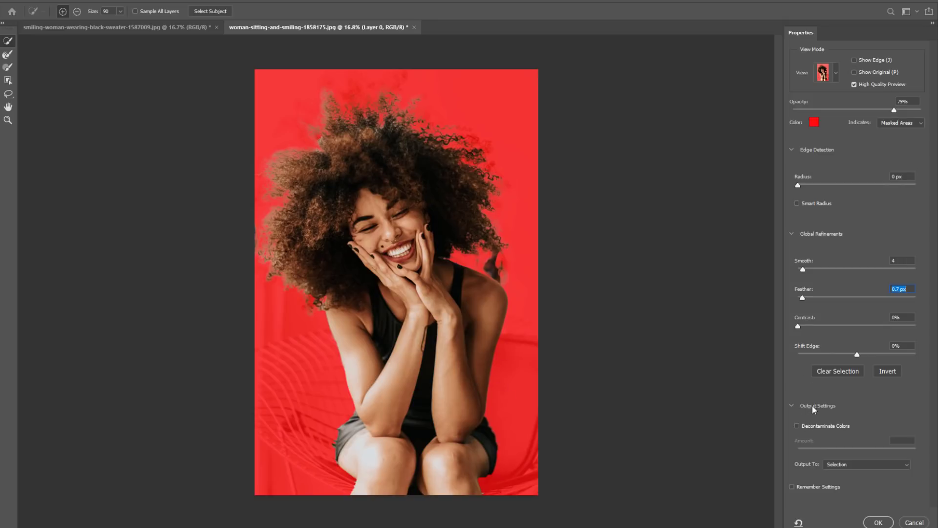
mouse_move(810, 423)
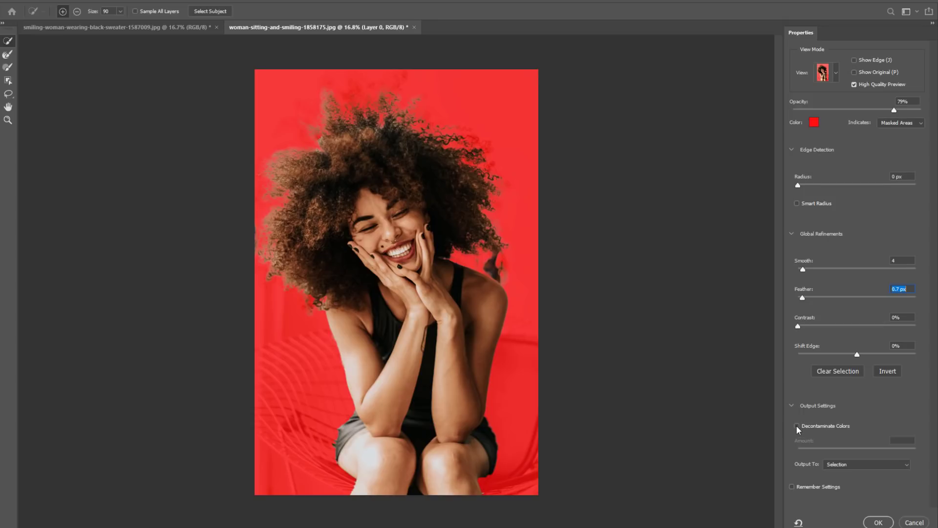
- Enable Decontaminate Colors and output the result as a new layer with layer mask
left_click(797, 425)
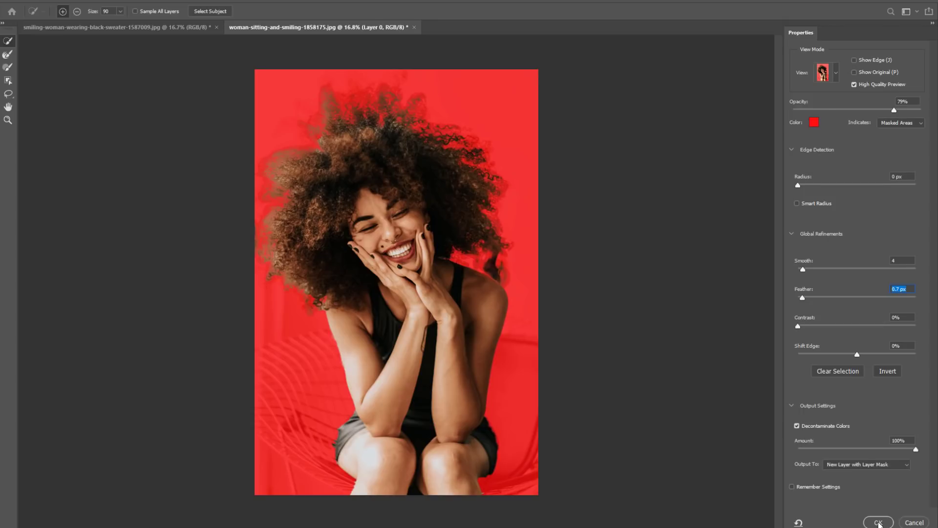
left_click(878, 522)
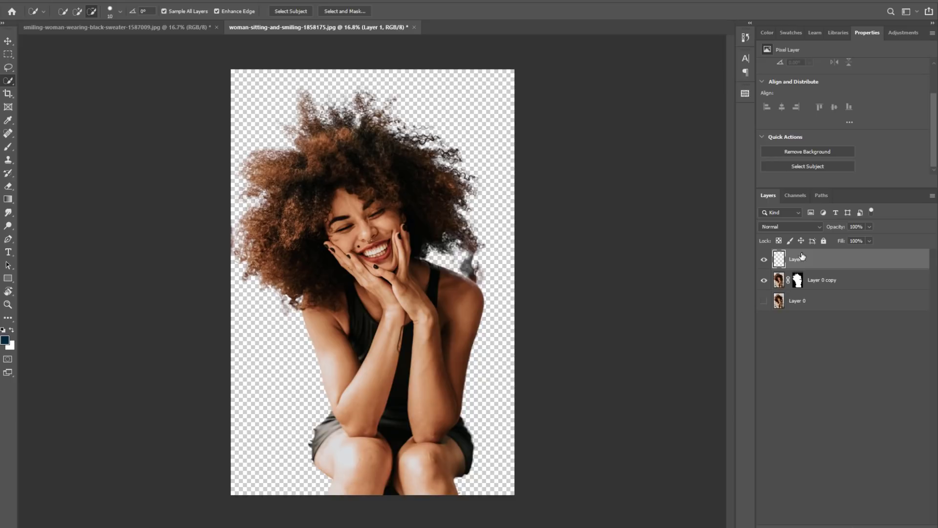